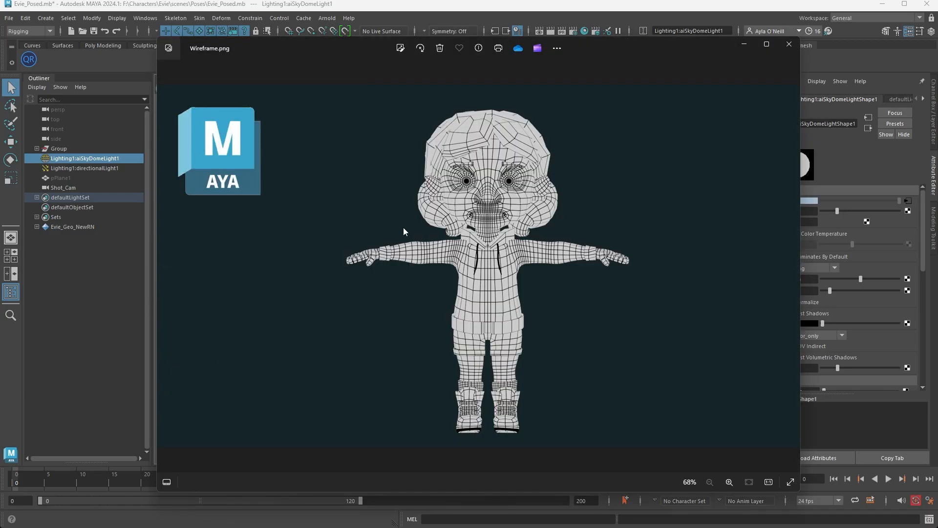
mouse_move(533, 342)
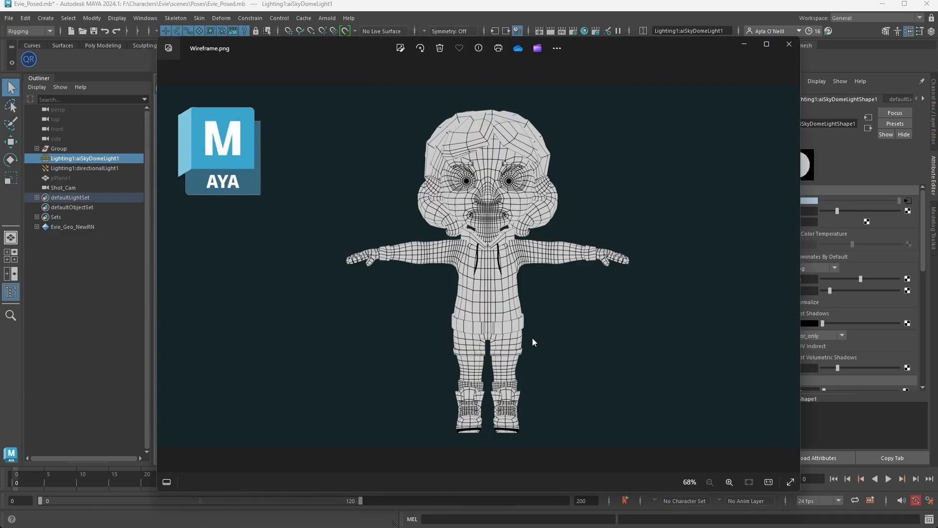
mouse_move(497, 188)
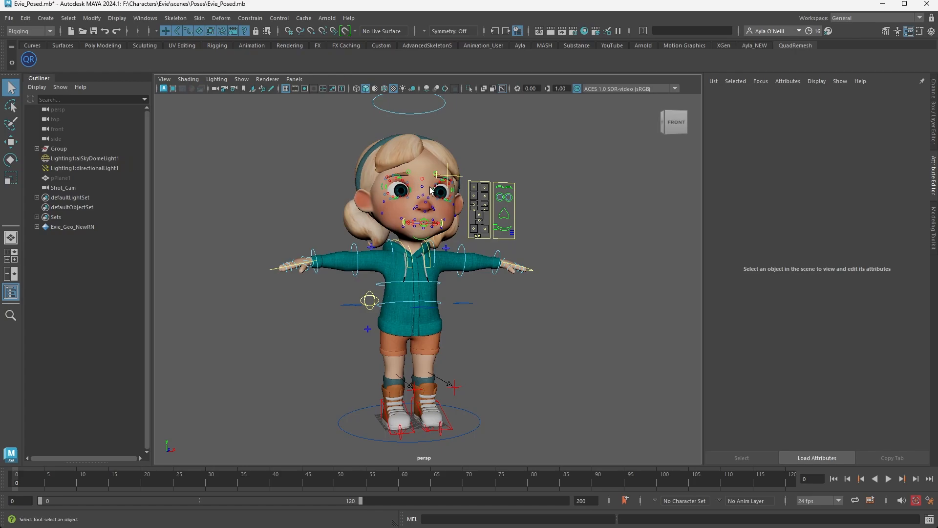
mouse_move(401, 139)
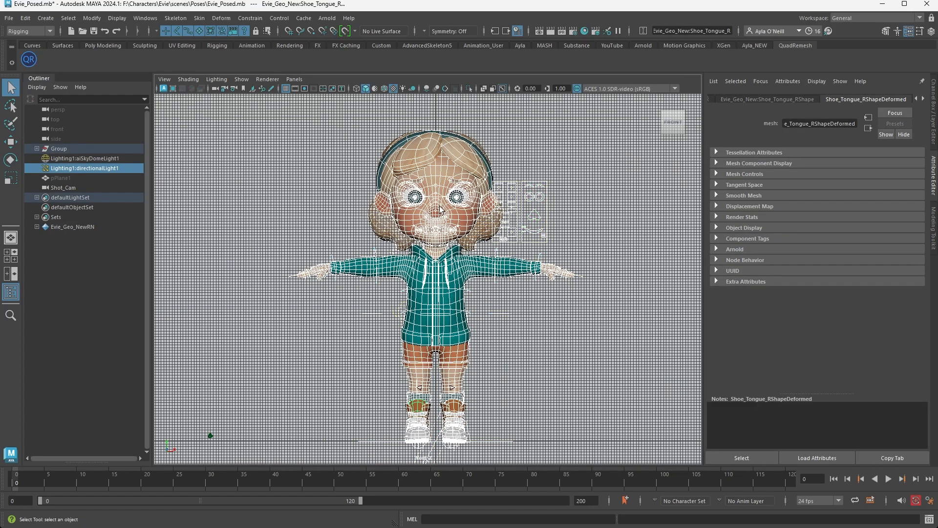
- Assign a new aiWireframe material to the character mesh from its right-click menu
right_click(453, 223)
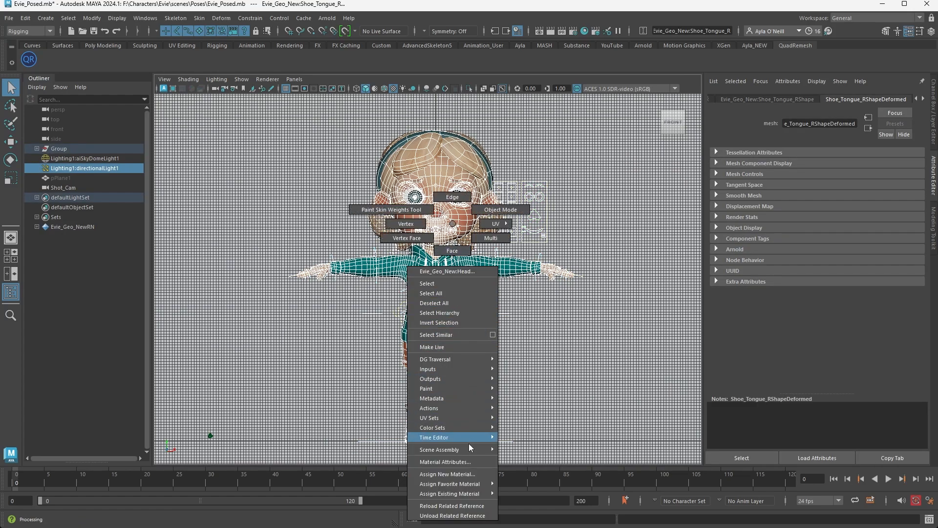
mouse_move(474, 474)
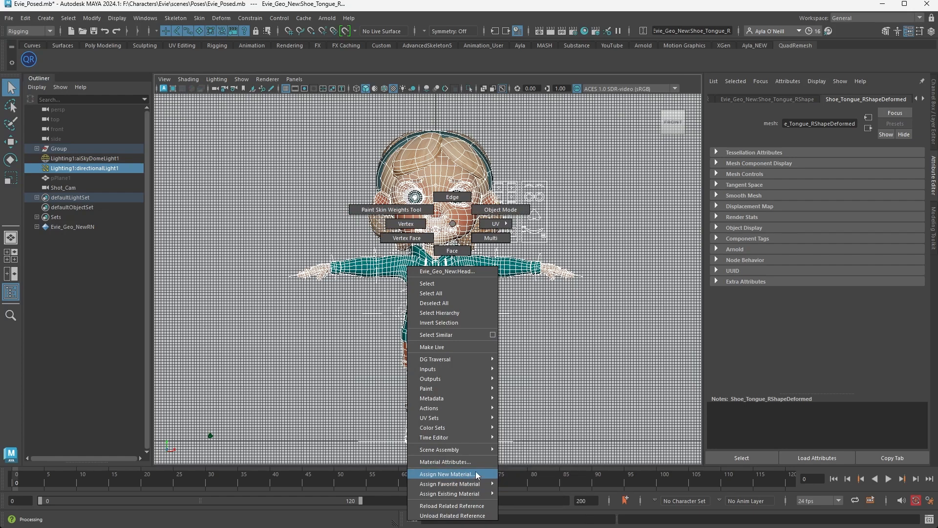
click(452, 474)
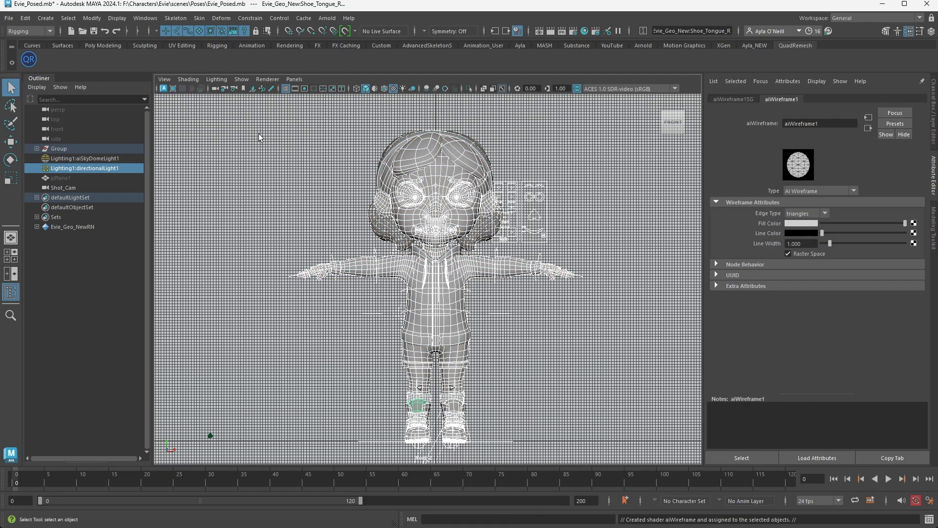
mouse_move(593, 211)
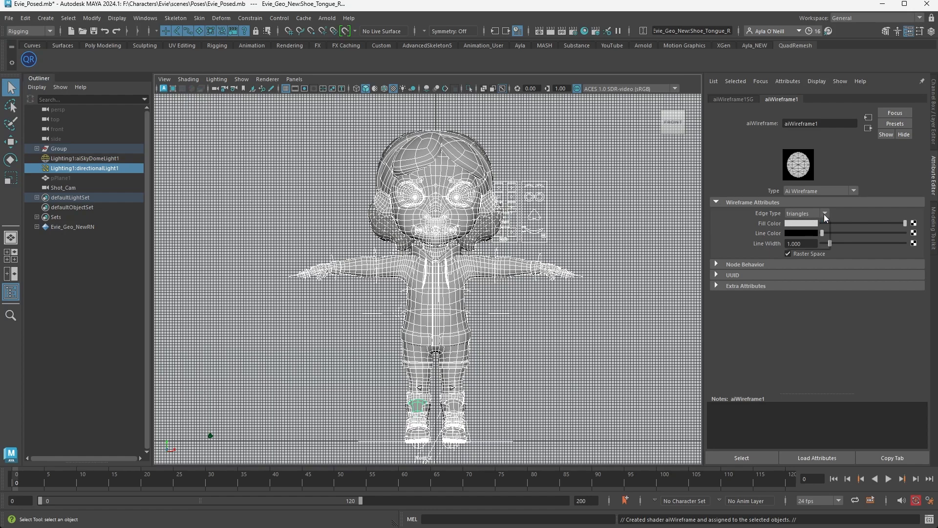
- Set aiWireframe1 Edge Type to polygons and Line Width to 1.5
click(805, 214)
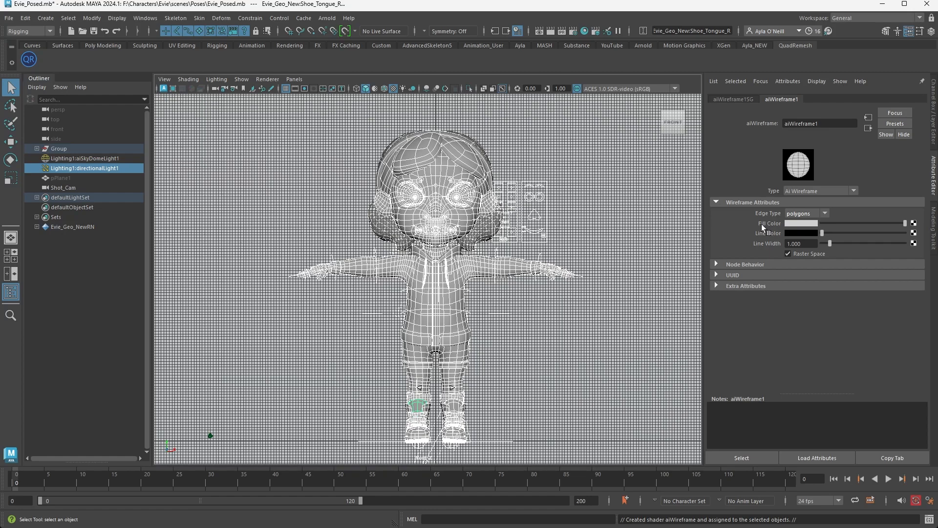
mouse_move(791, 237)
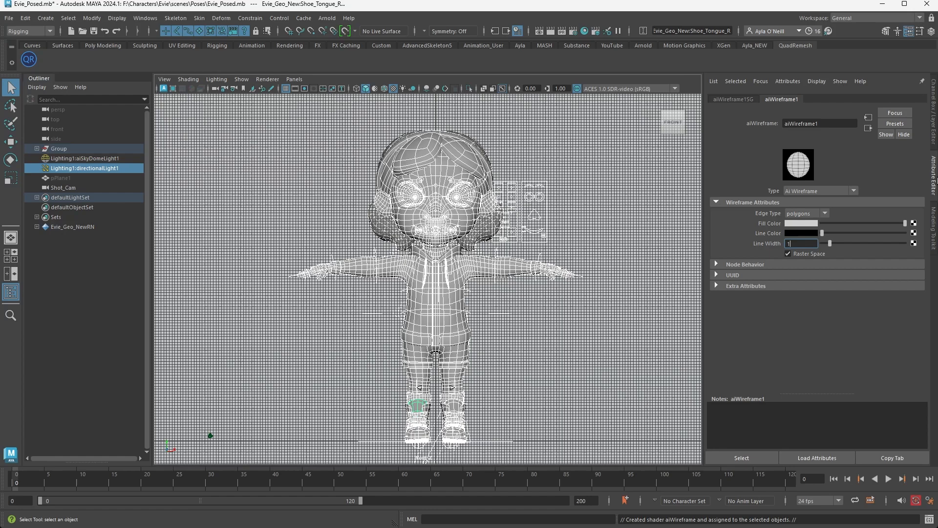
text(1.5)
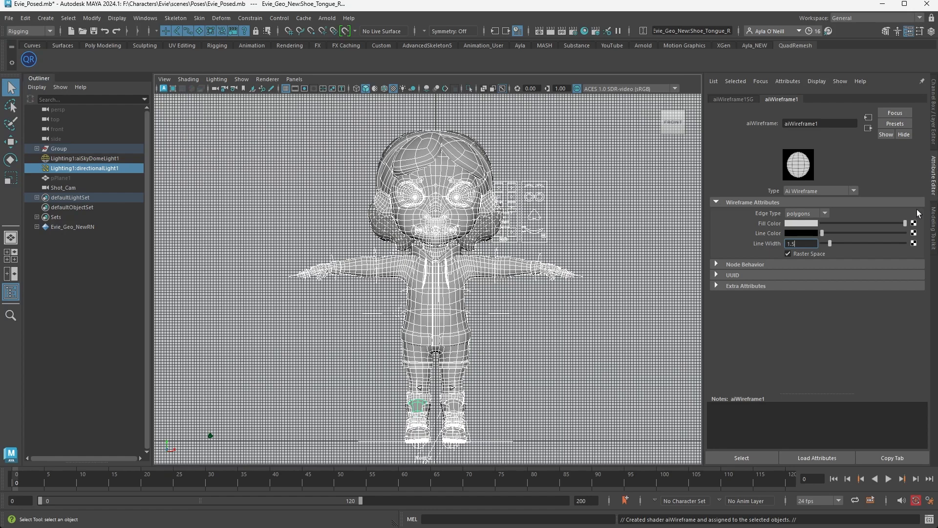
mouse_move(737, 247)
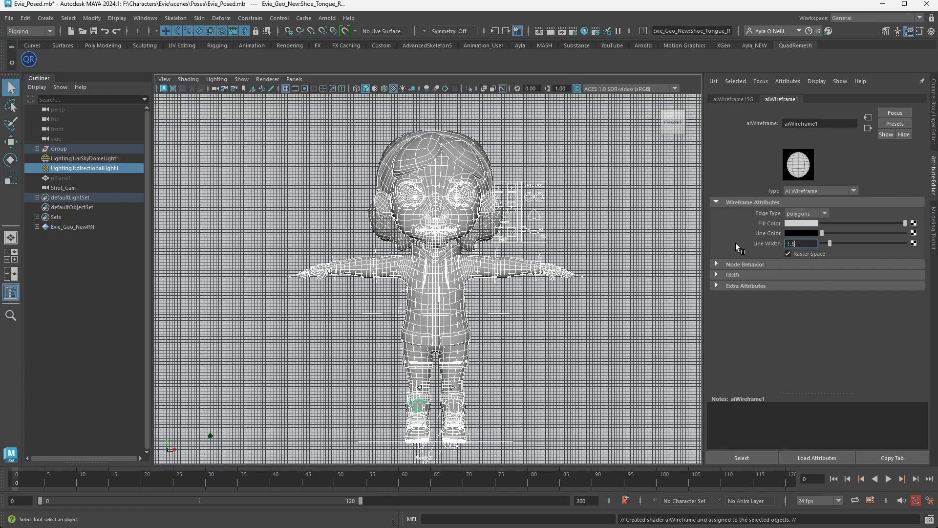
mouse_move(433, 178)
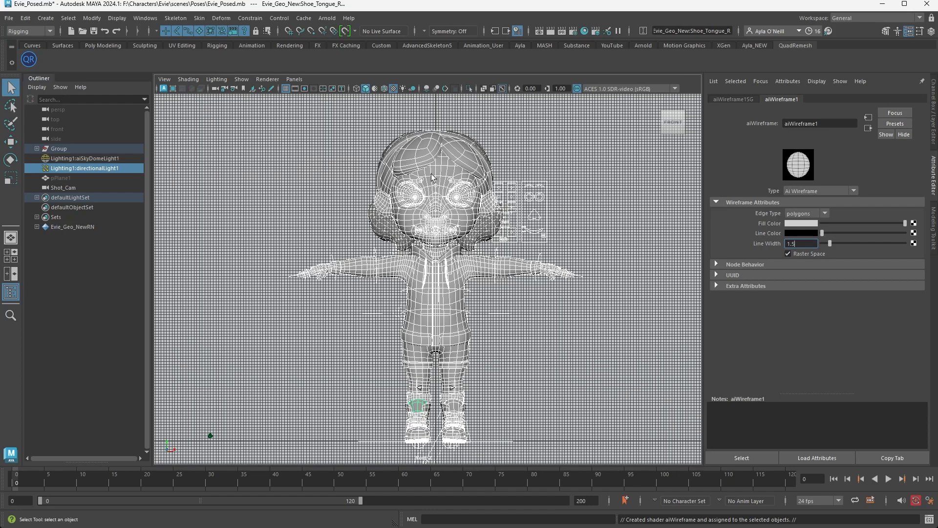
mouse_move(550, 32)
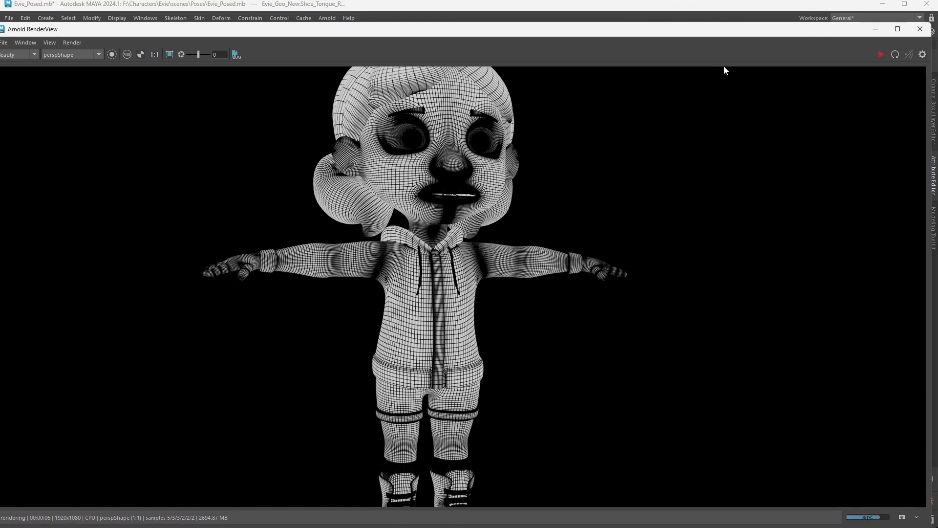
click(920, 29)
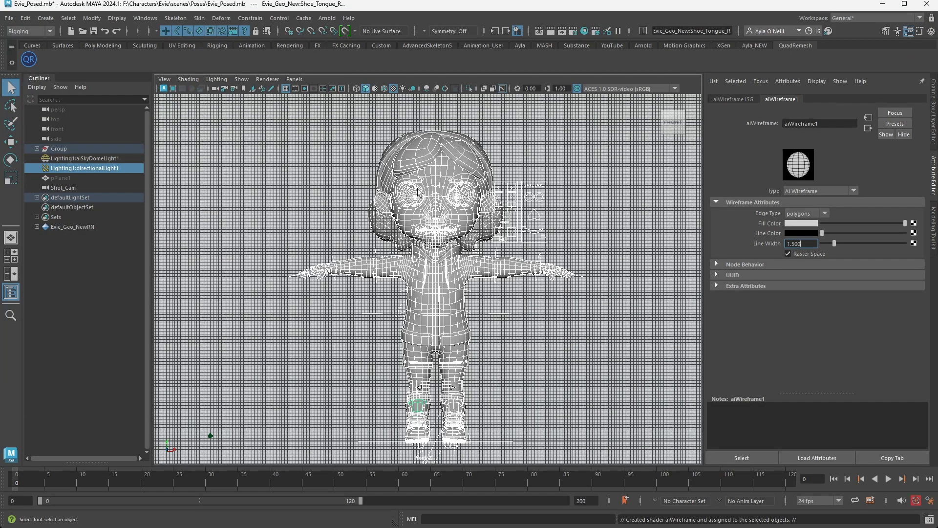
- Select the character geometry and show it as the unsmoothed base cage
click(87, 158)
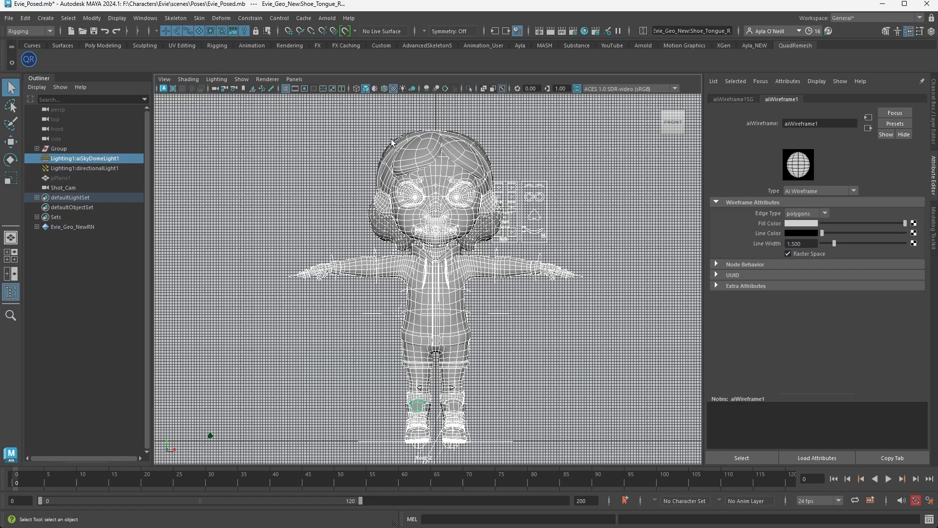
click(83, 158)
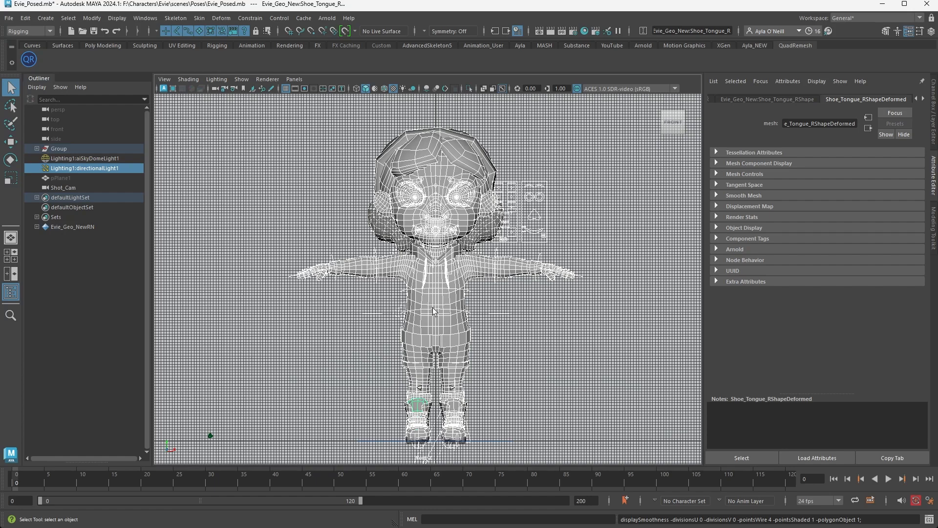
mouse_move(352, 90)
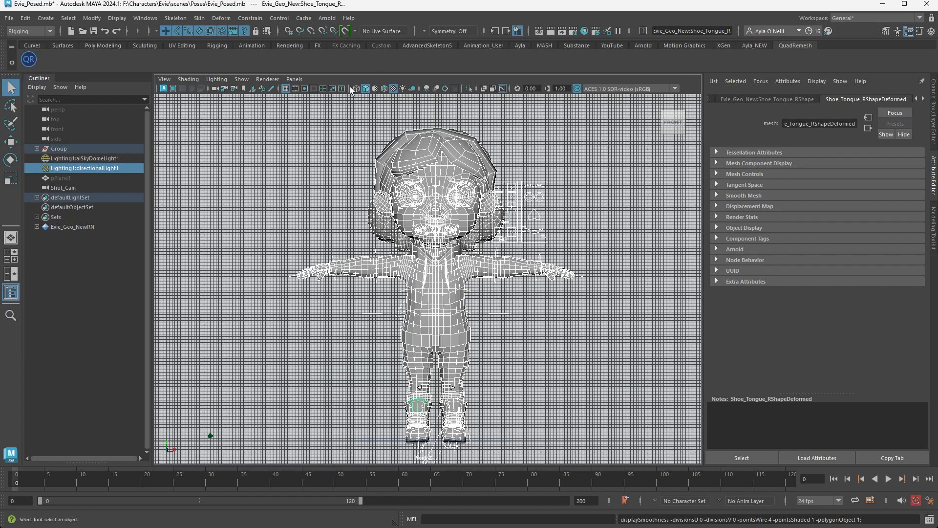
click(327, 18)
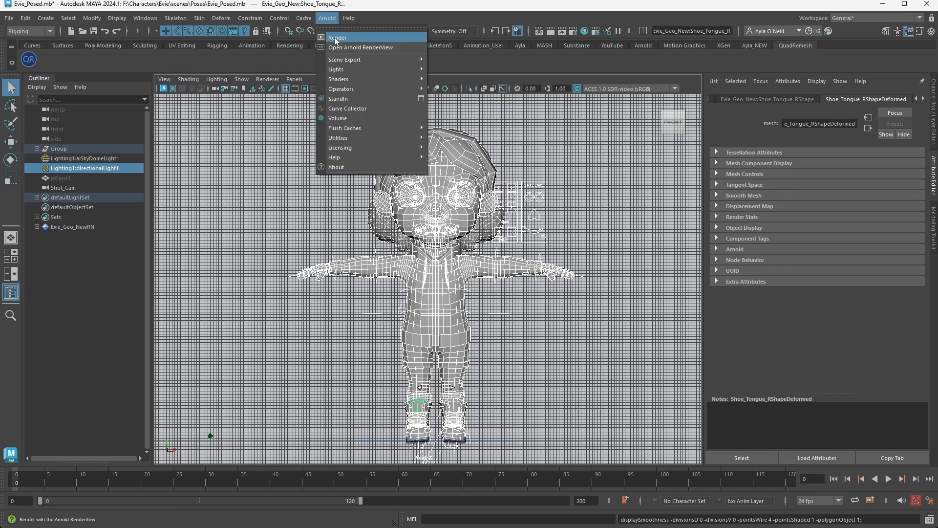
- Render the character's front view in Arnold as a polygon wireframe
click(361, 48)
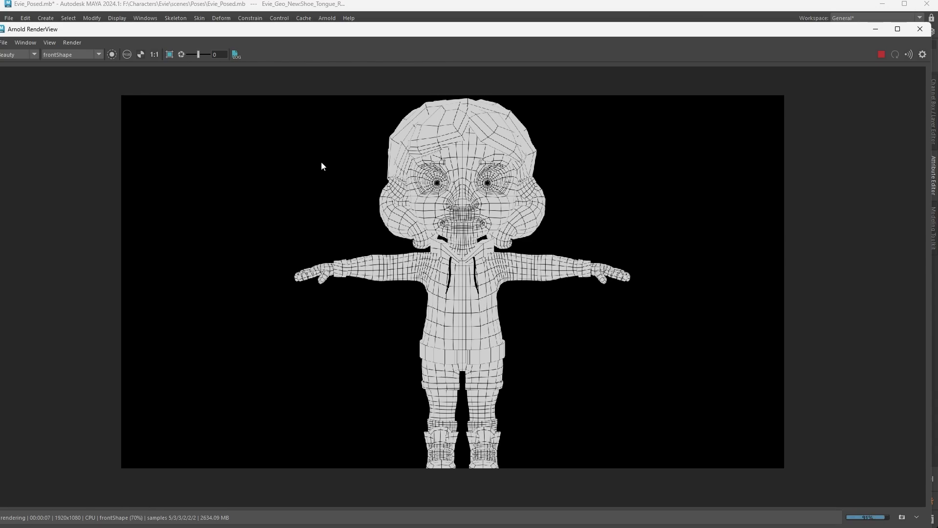
click(4, 43)
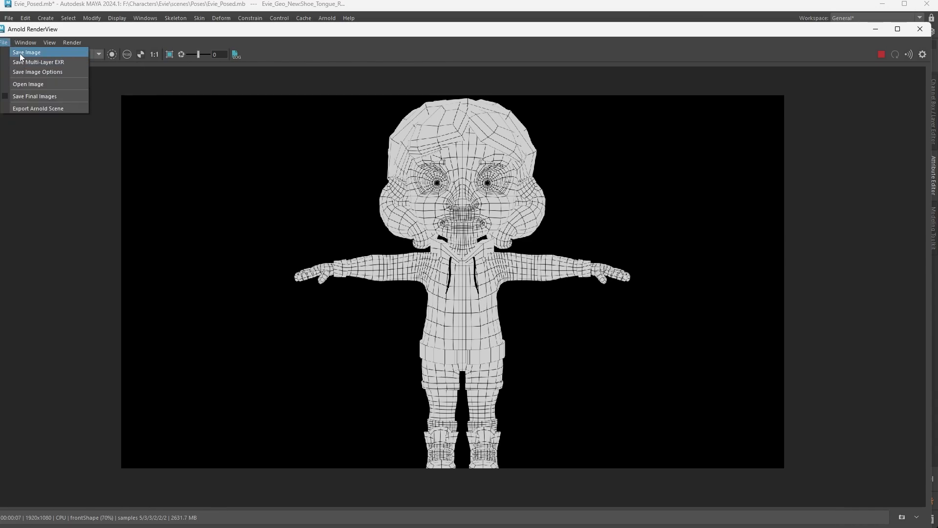
- Save the render image as wireframe.png in the Evie images folder
click(26, 53)
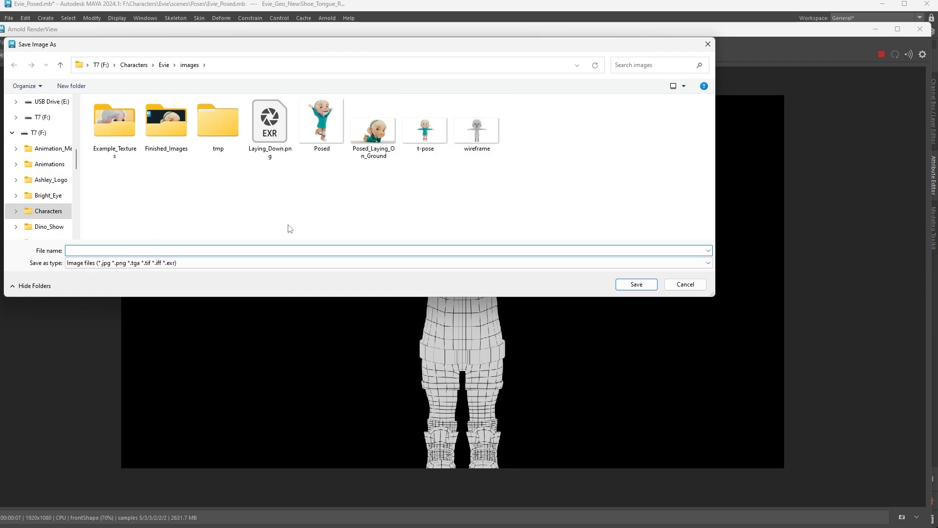
text(wireframe.png)
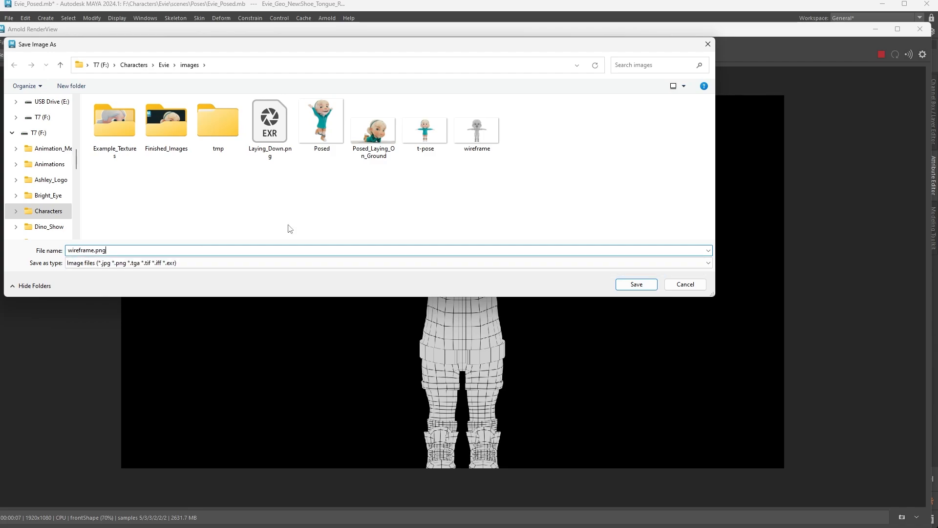
click(373, 122)
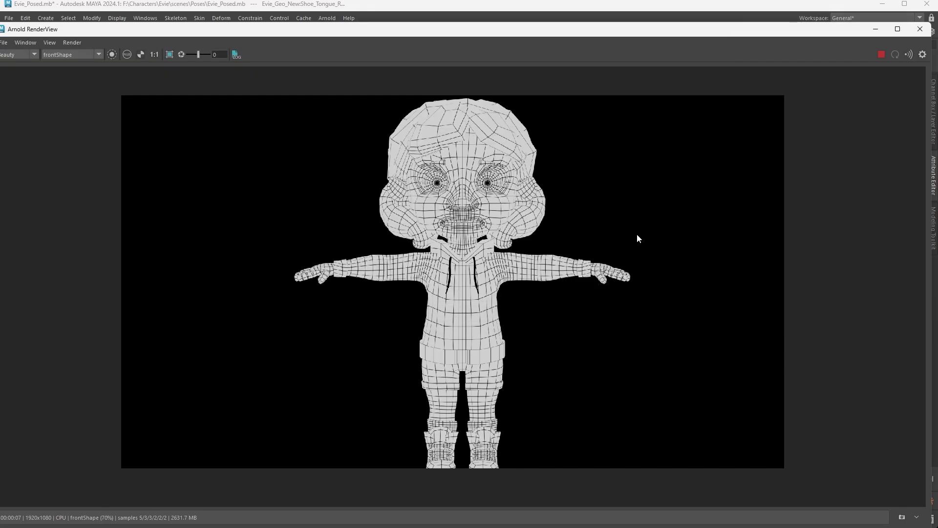
mouse_move(680, 251)
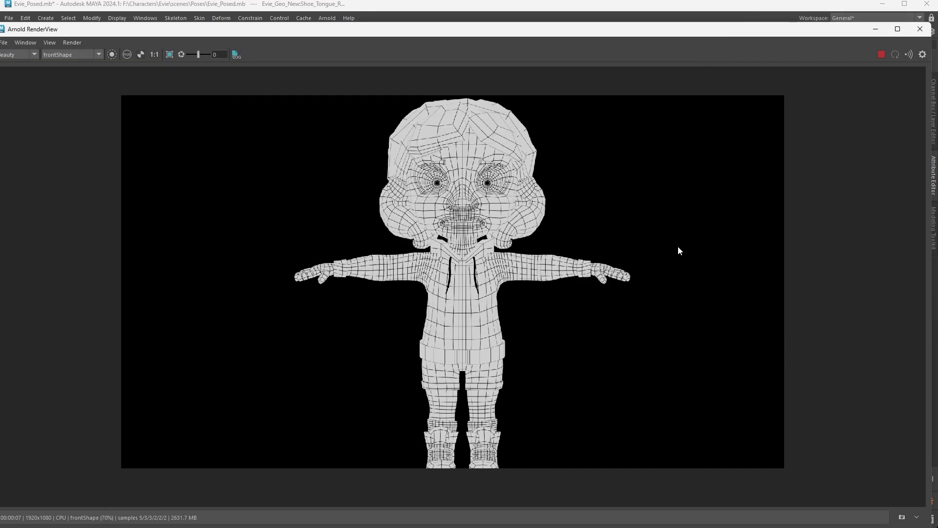